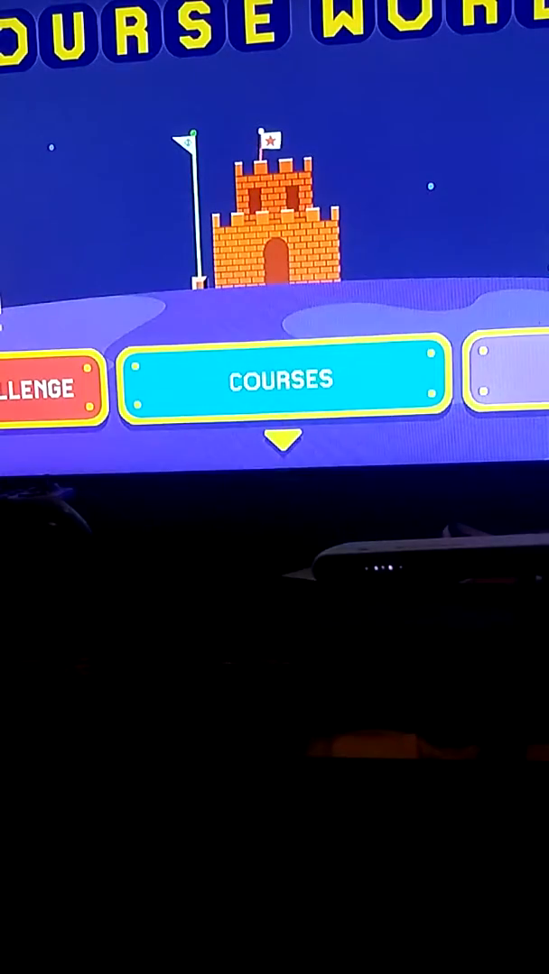
Show the Courses listing with uploaded levels such as Speedrun and Vine Race
left_click(280, 380)
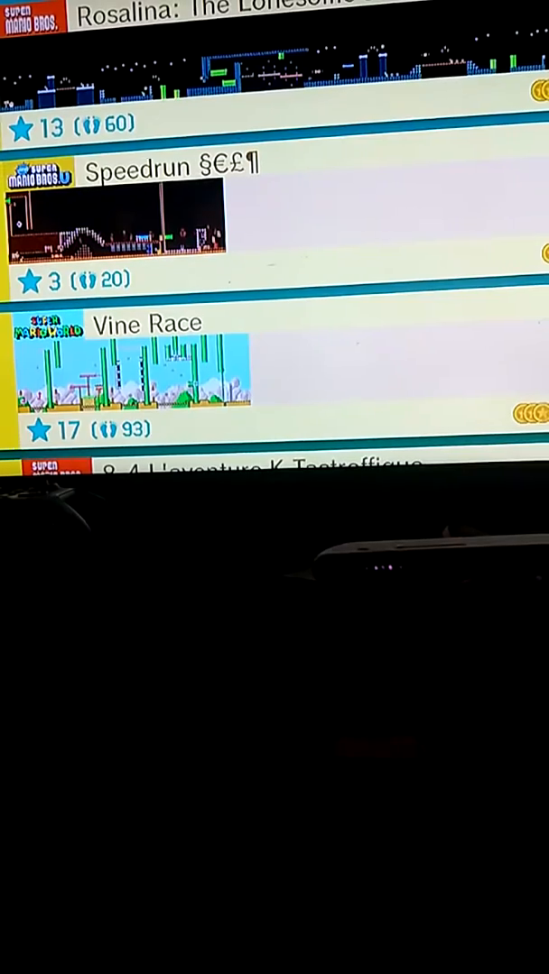